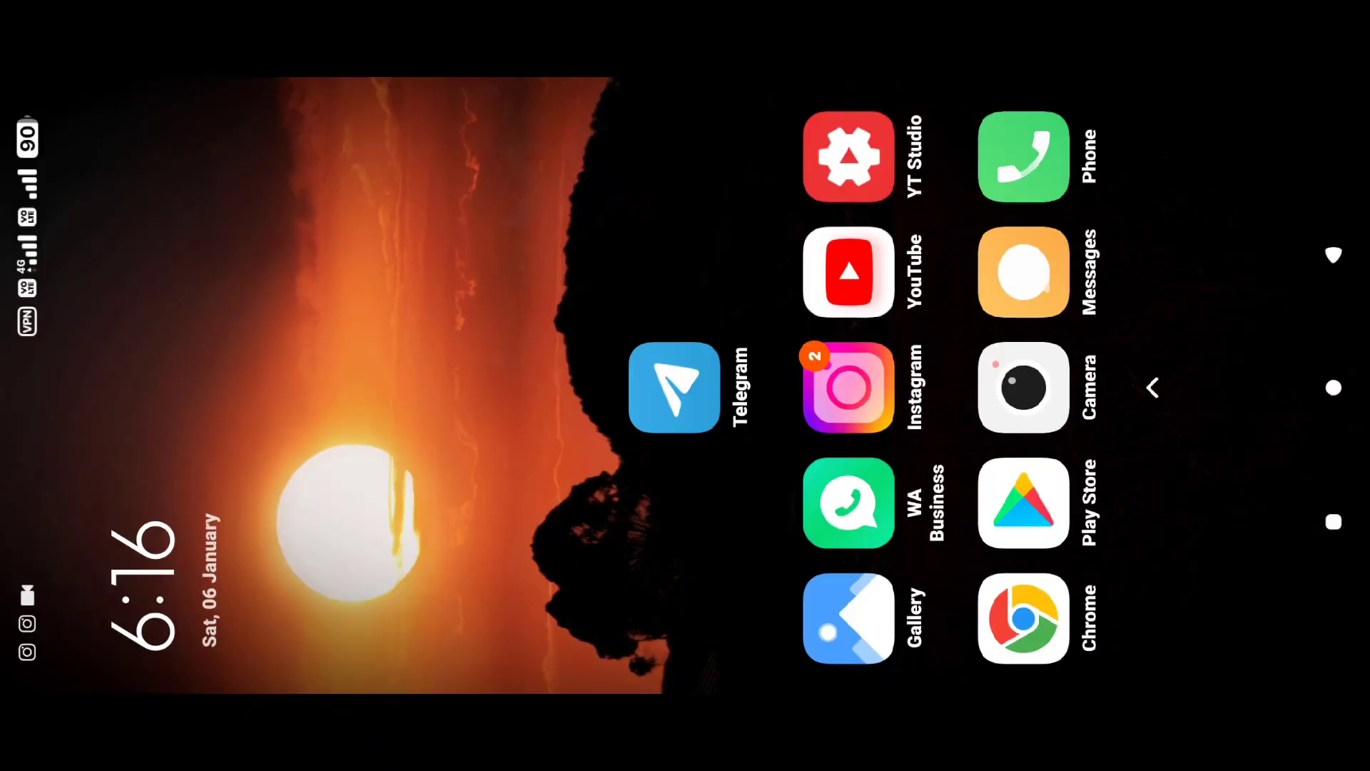
# - Launch InShot from the second home screen page
pyautogui.hscroll(-3)
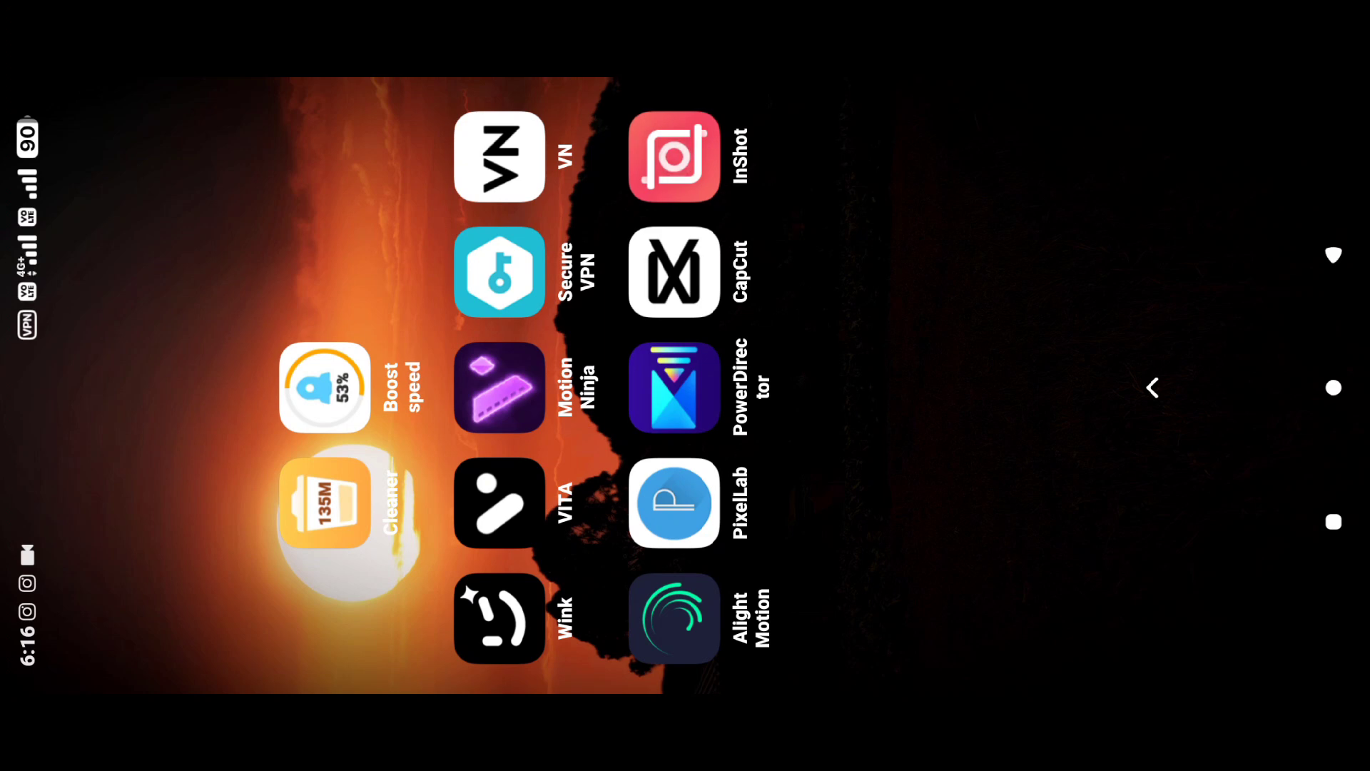
pyautogui.click(674, 157)
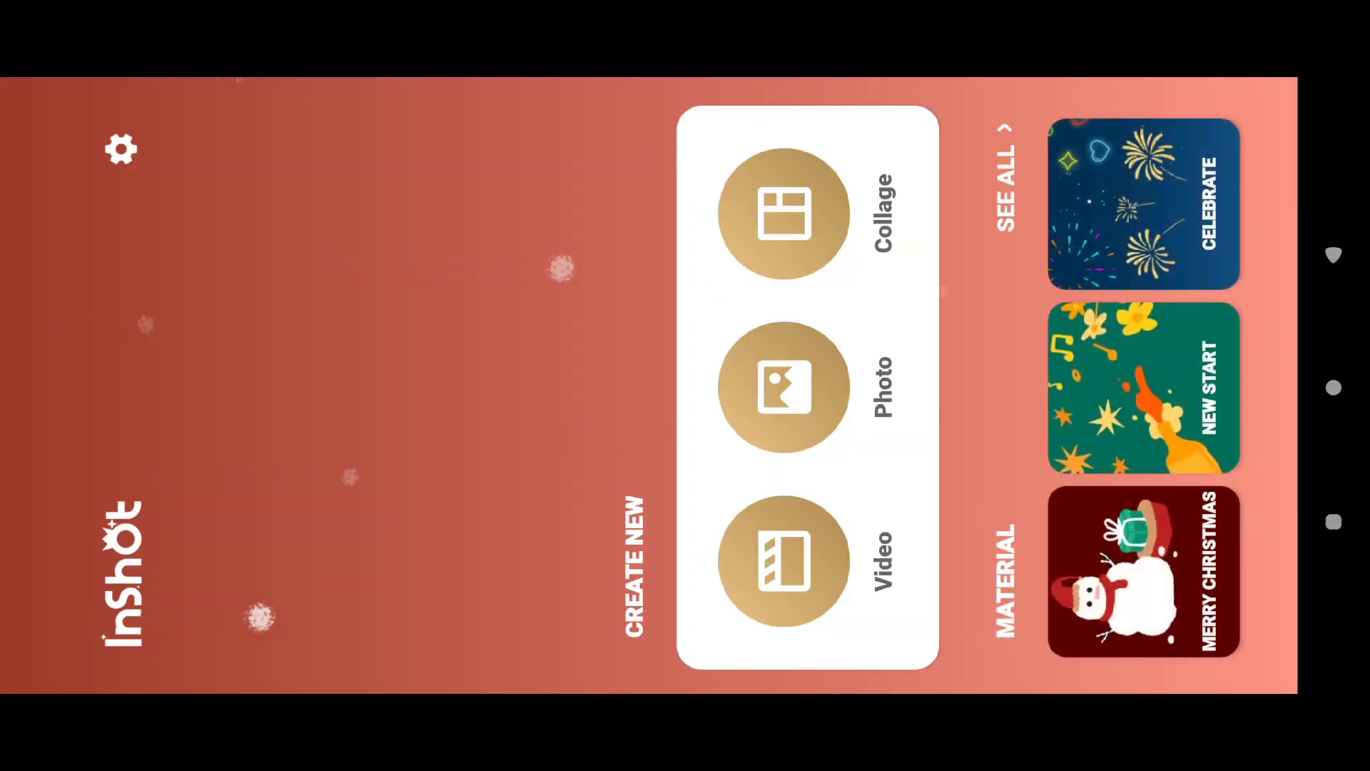
# - Start a new video project from InShot's start screen
pyautogui.click(784, 561)
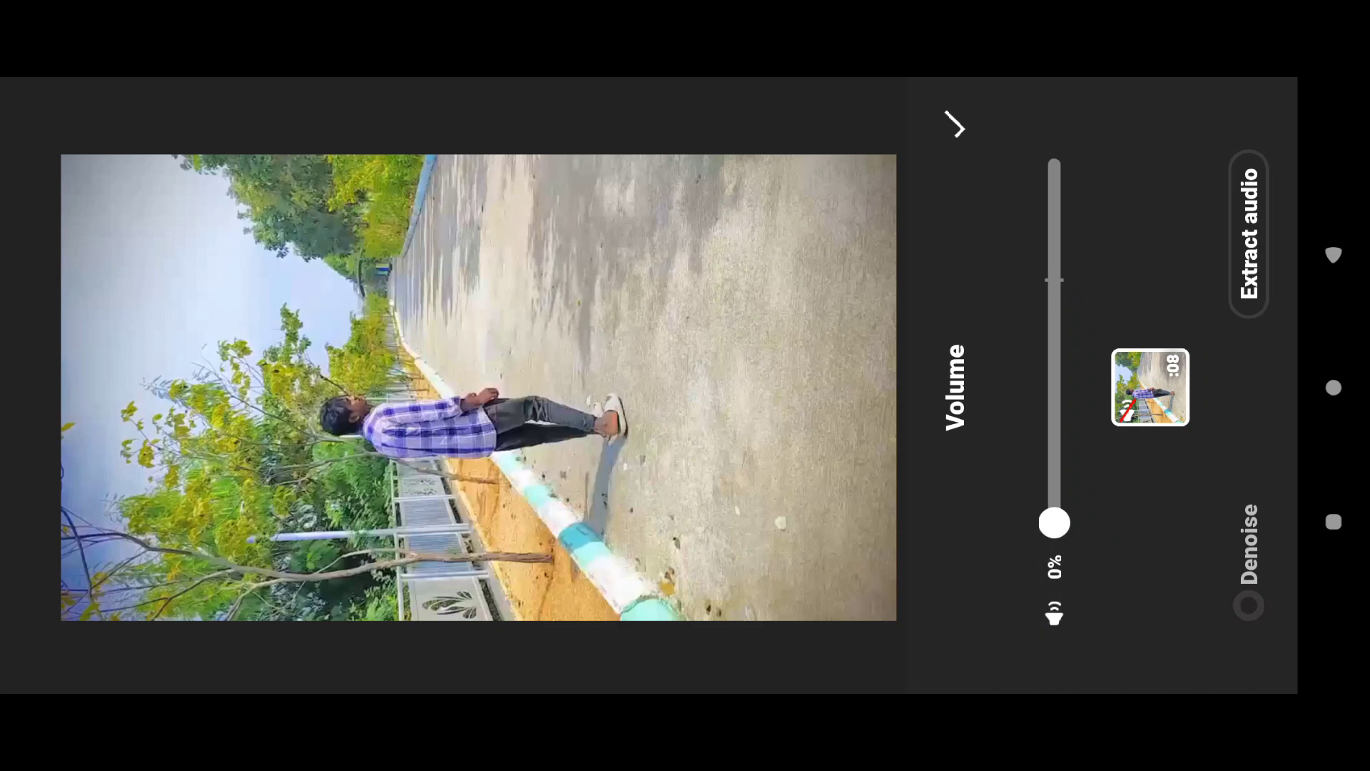
pyautogui.click(953, 124)
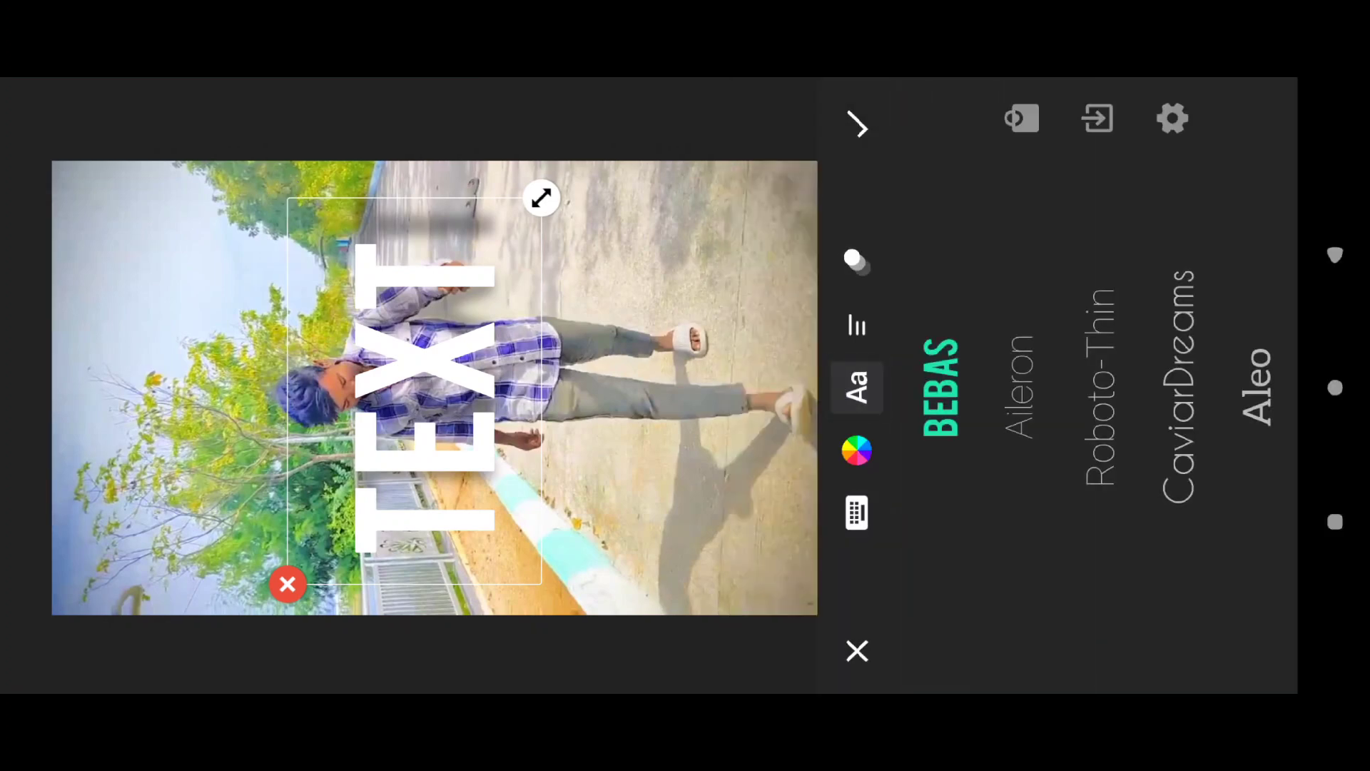
# - Style the text as black 'BACKGROUND' in a bold condensed font
pyautogui.click(1256, 387)
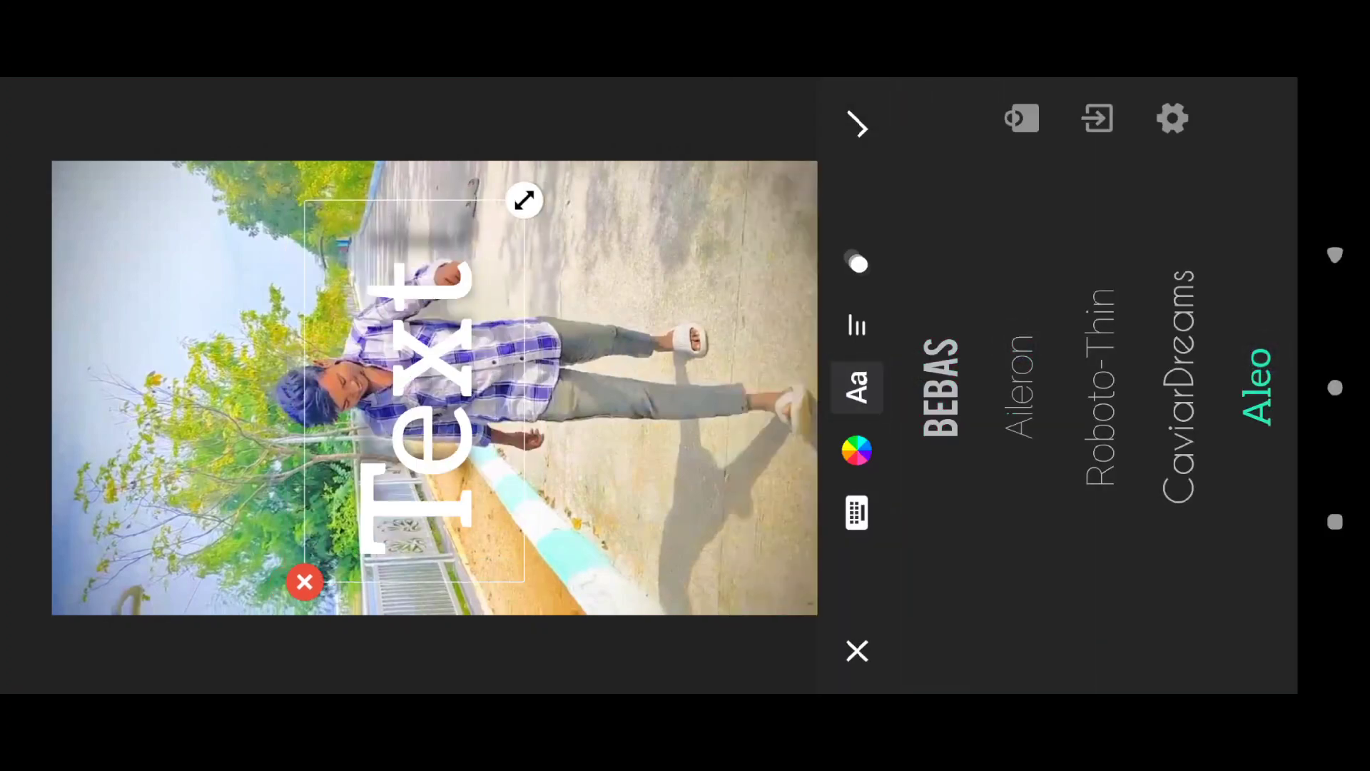
pyautogui.click(857, 451)
pyautogui.write('Behind')
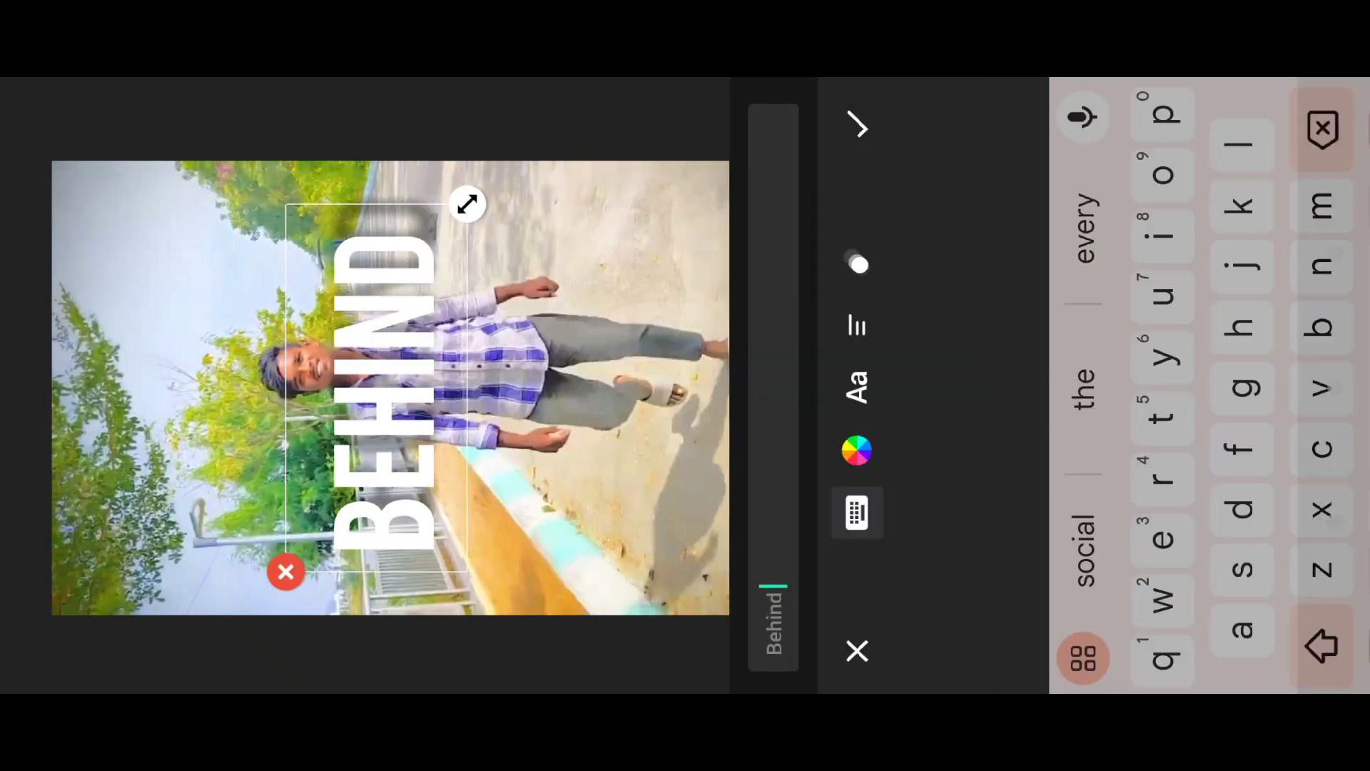
pyautogui.click(856, 450)
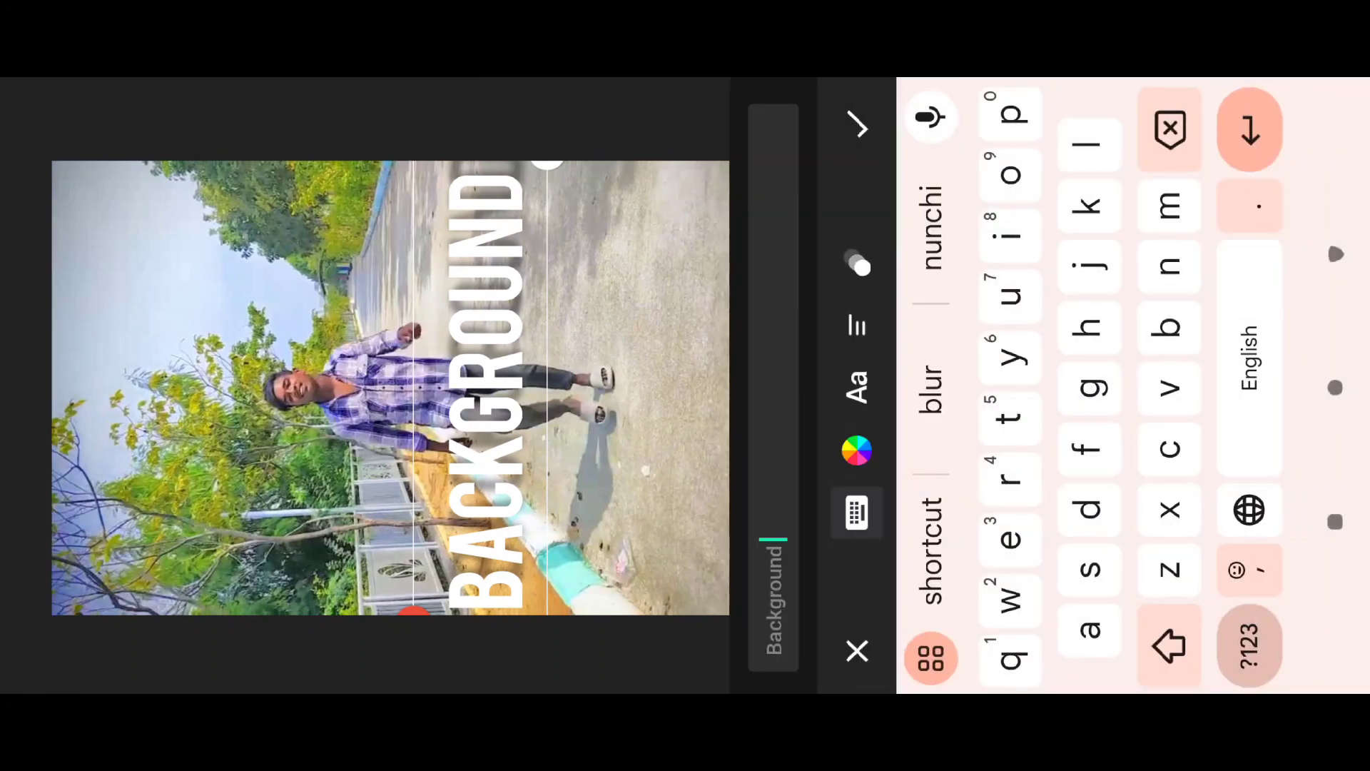
pyautogui.click(857, 451)
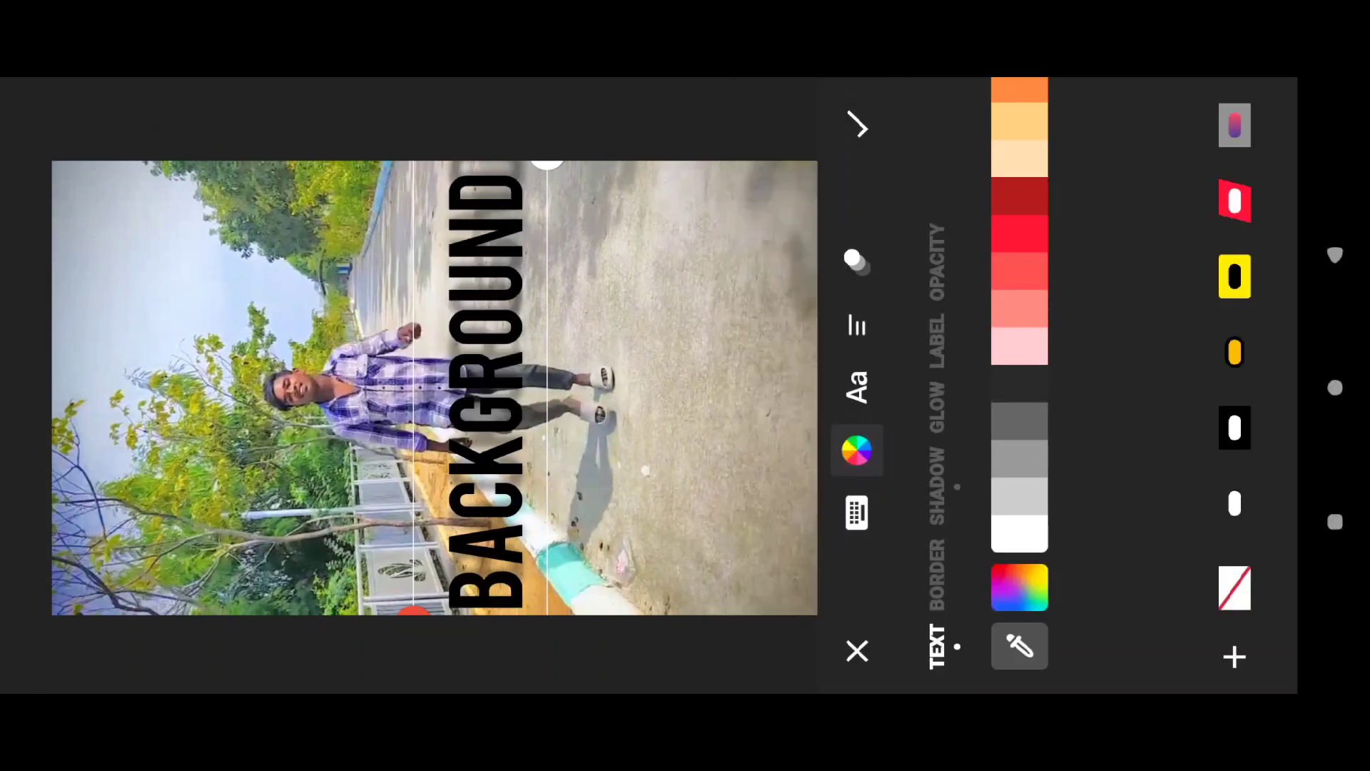
pyautogui.click(856, 651)
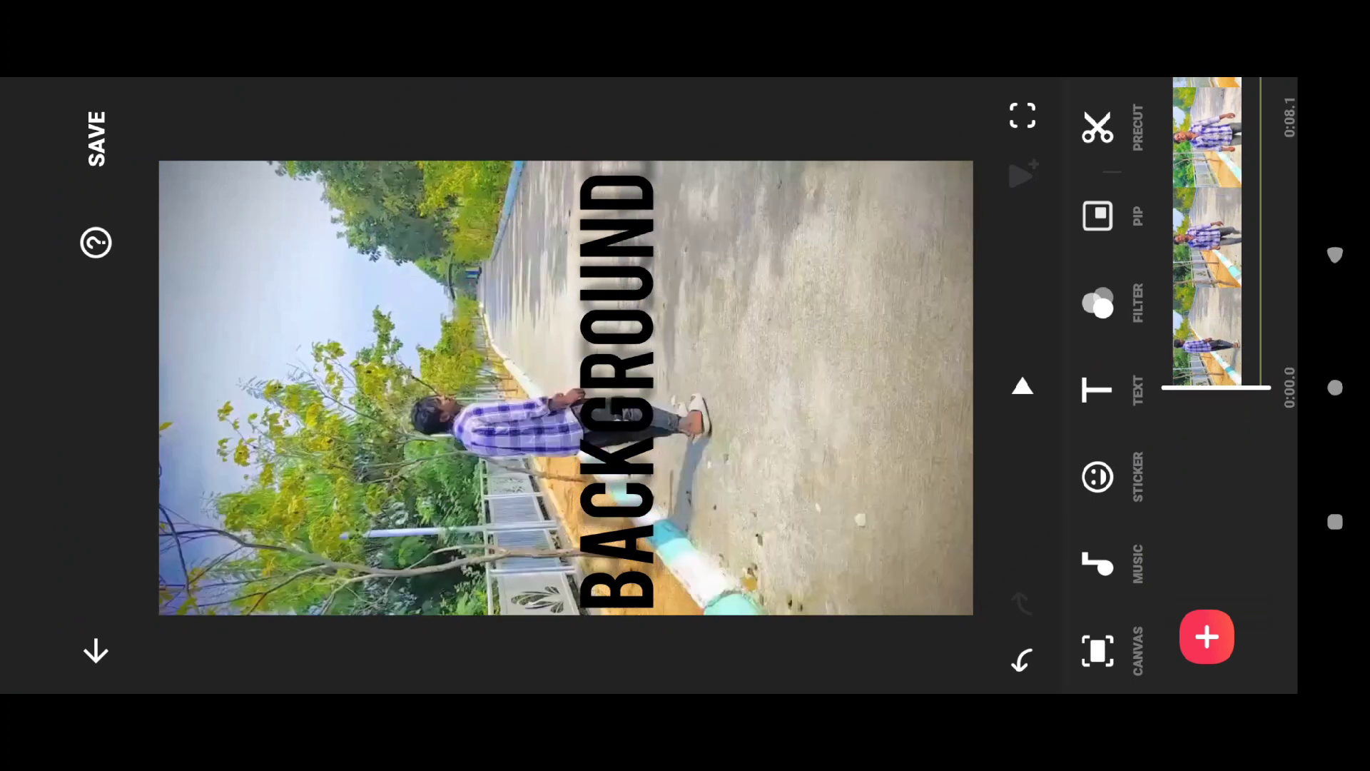
# - Apply the text and export the video as 1080p, 30fps MP4
pyautogui.click(1022, 386)
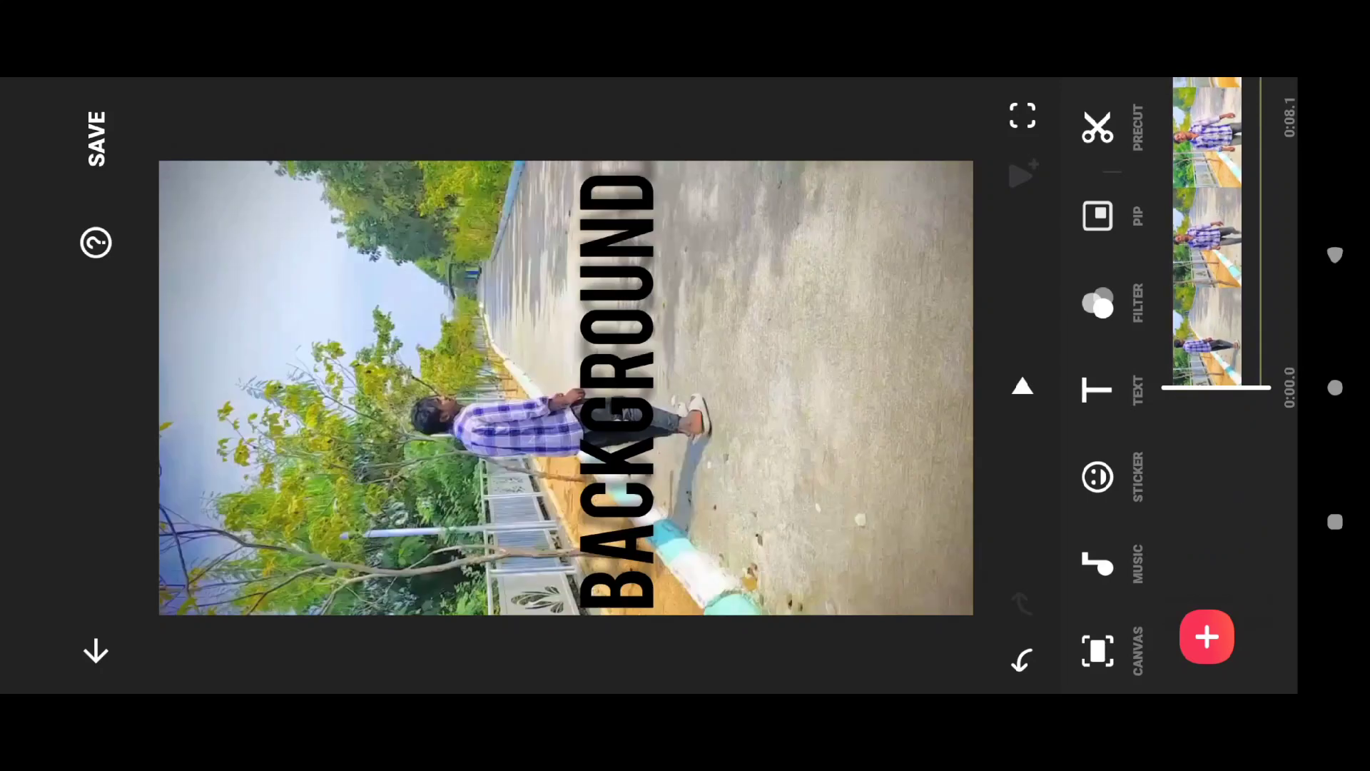
pyautogui.click(96, 140)
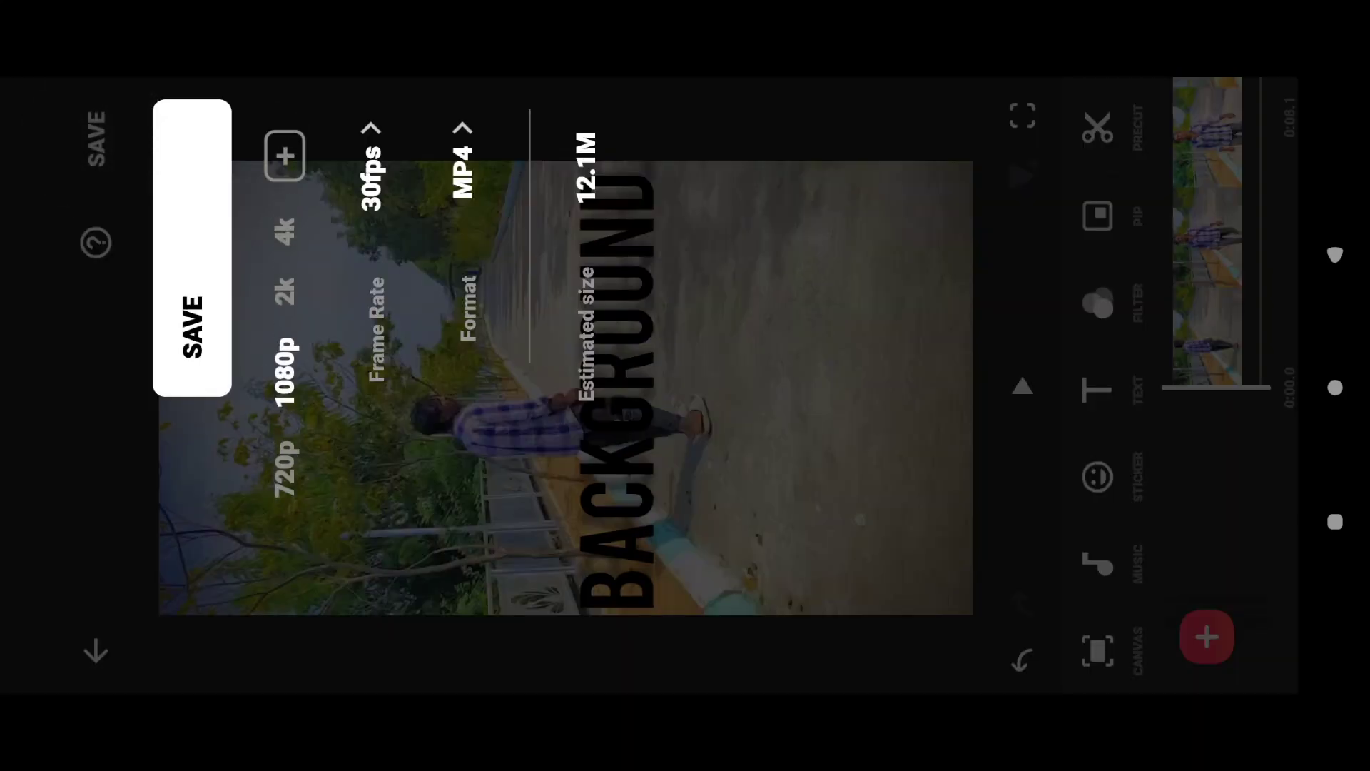
pyautogui.click(282, 459)
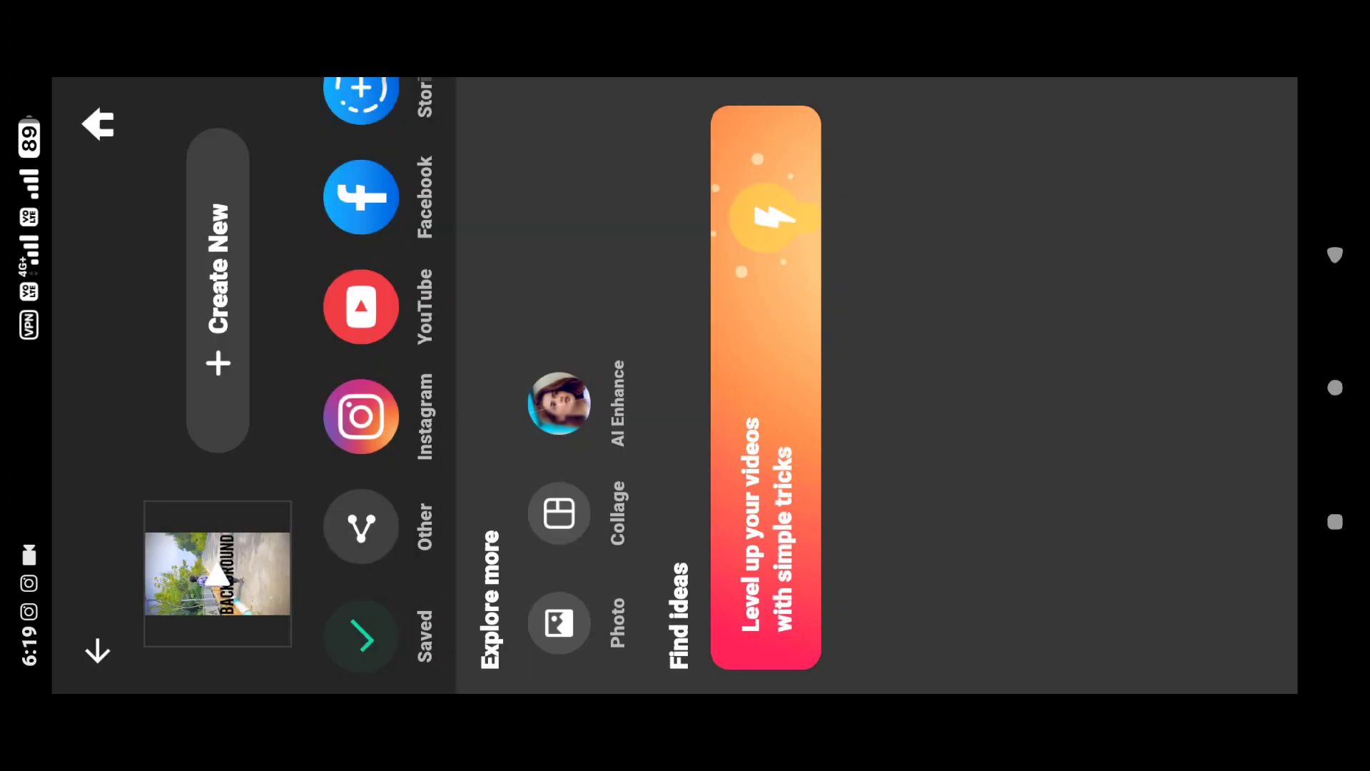
# - Begin a new project from the saved BACKGROUND video
pyautogui.click(97, 123)
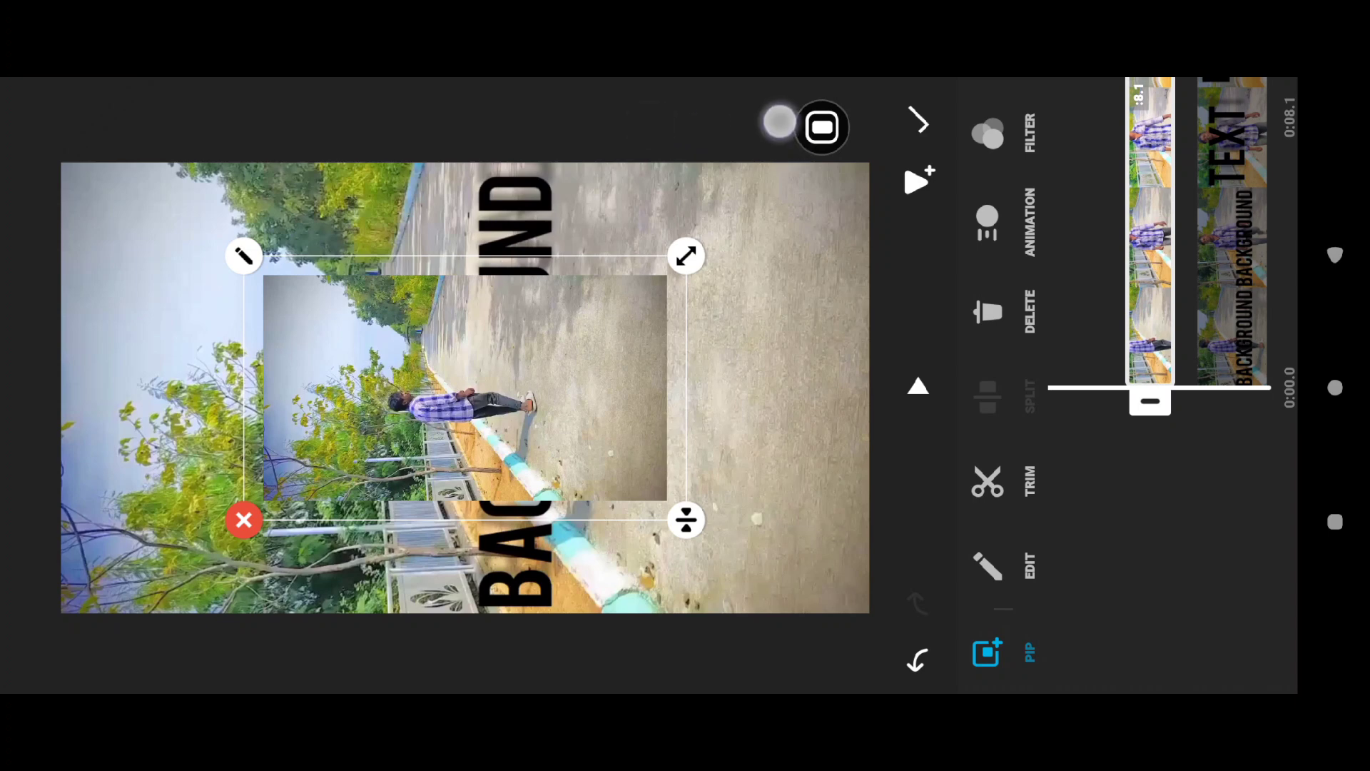
# - Enlarge the PIP clip to full frame, cut out the man, and preview
pyautogui.click(778, 123)
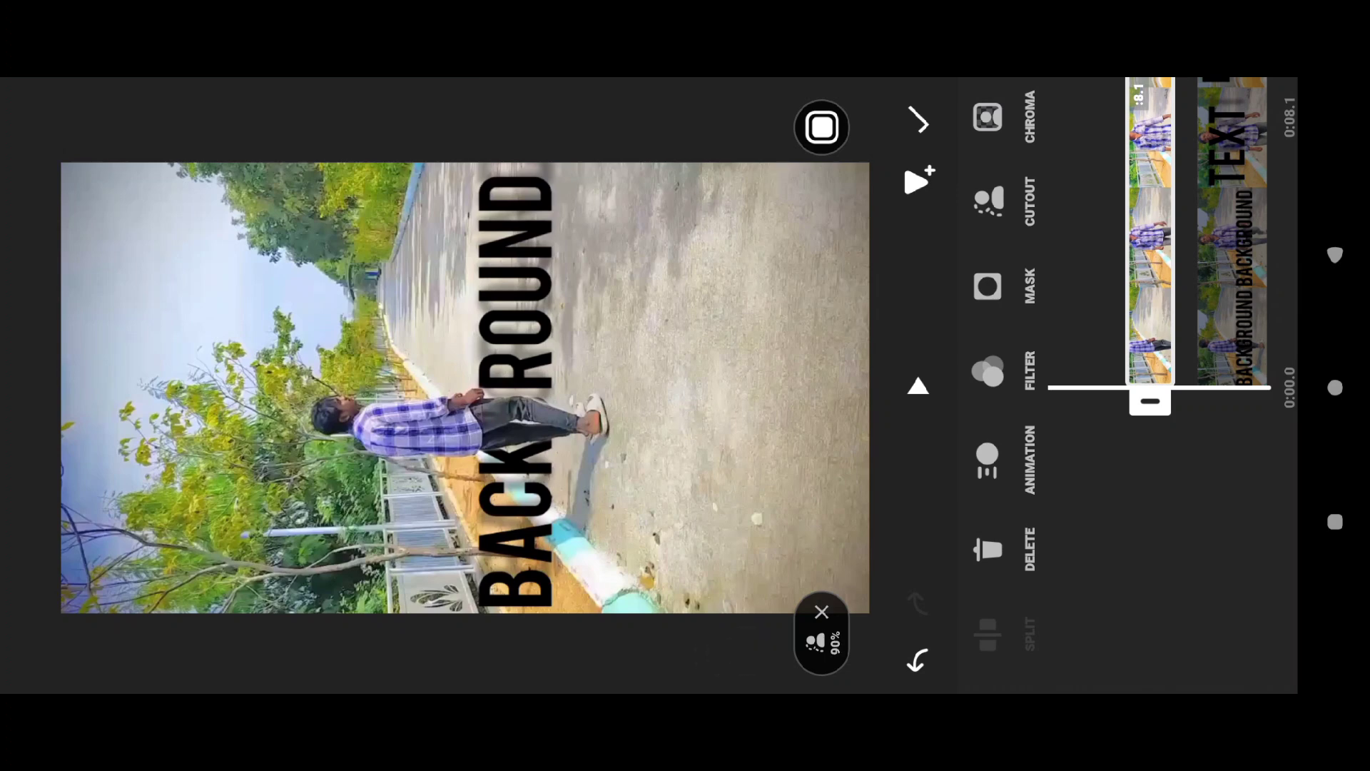
pyautogui.click(989, 201)
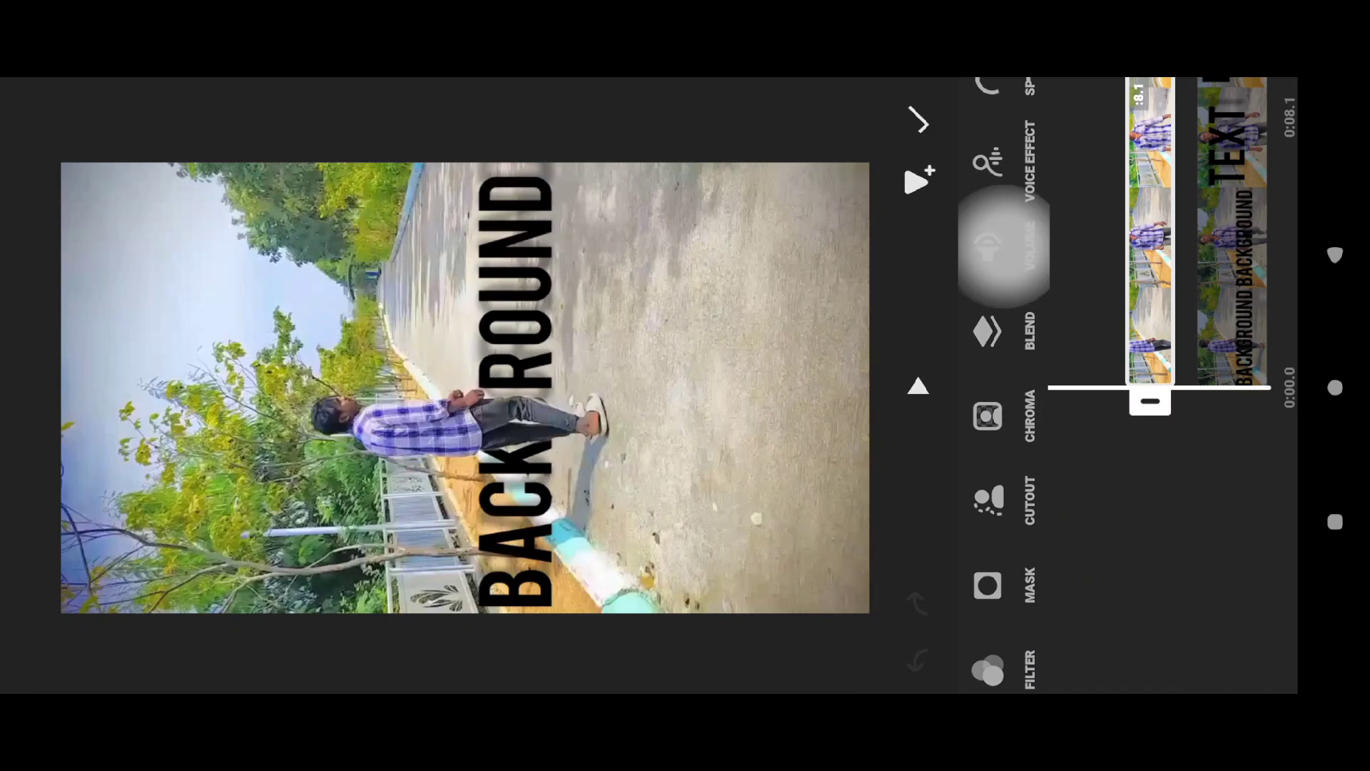
pyautogui.click(918, 182)
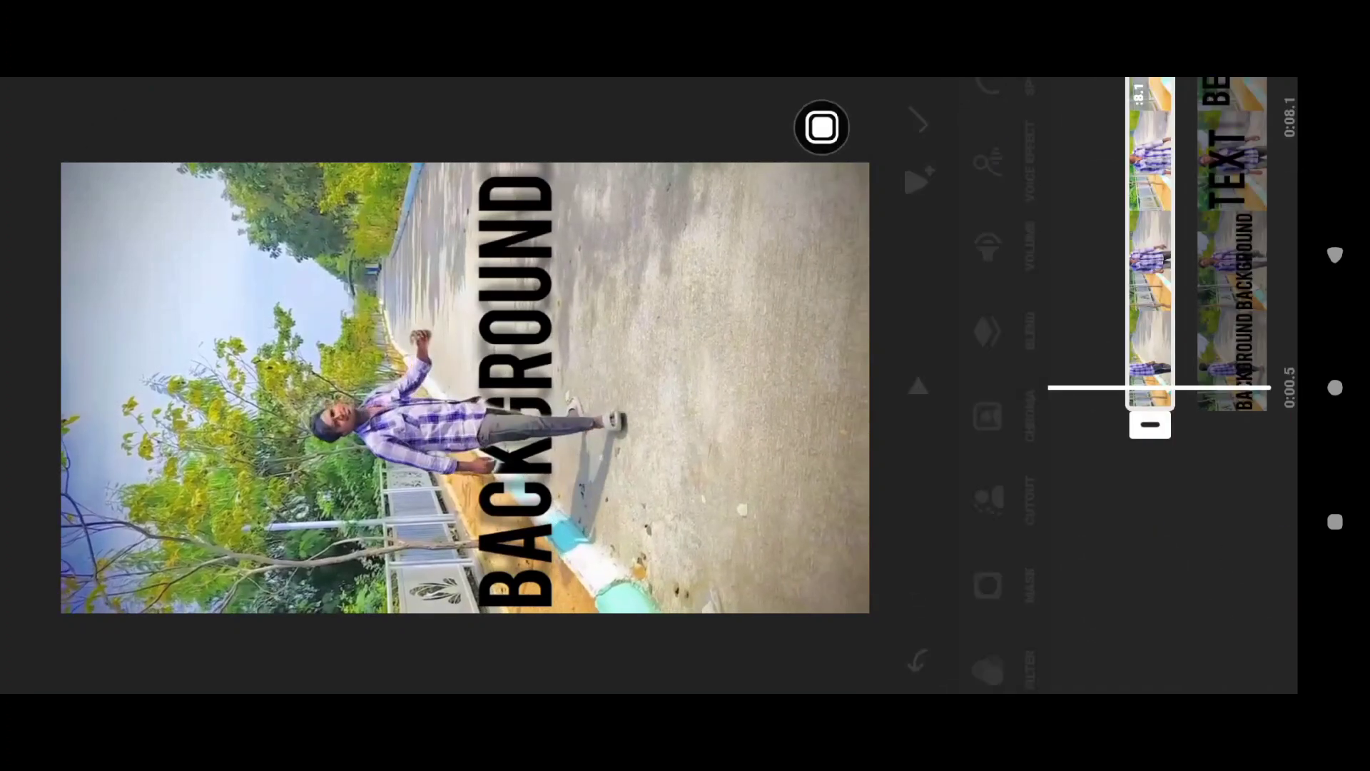